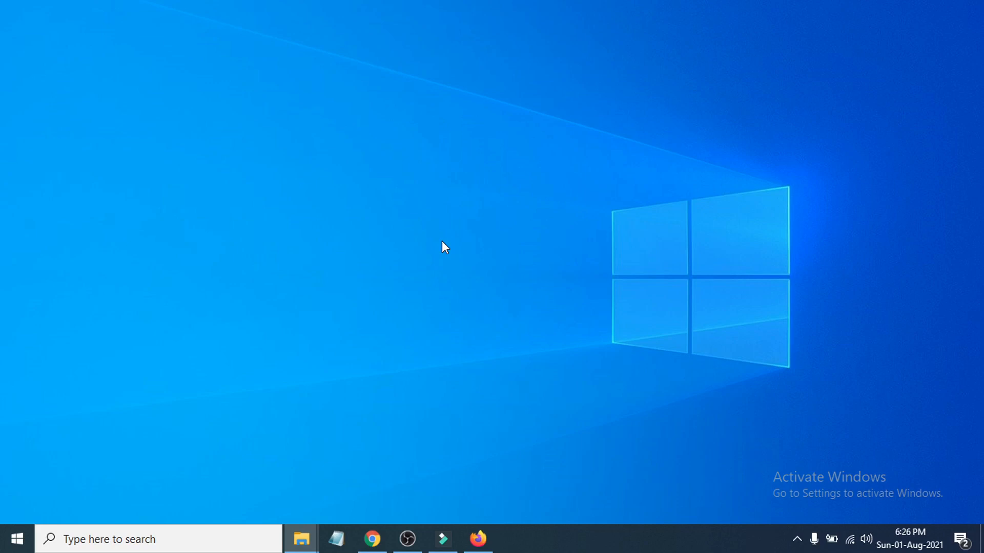
pyautogui.moveTo(419, 279)
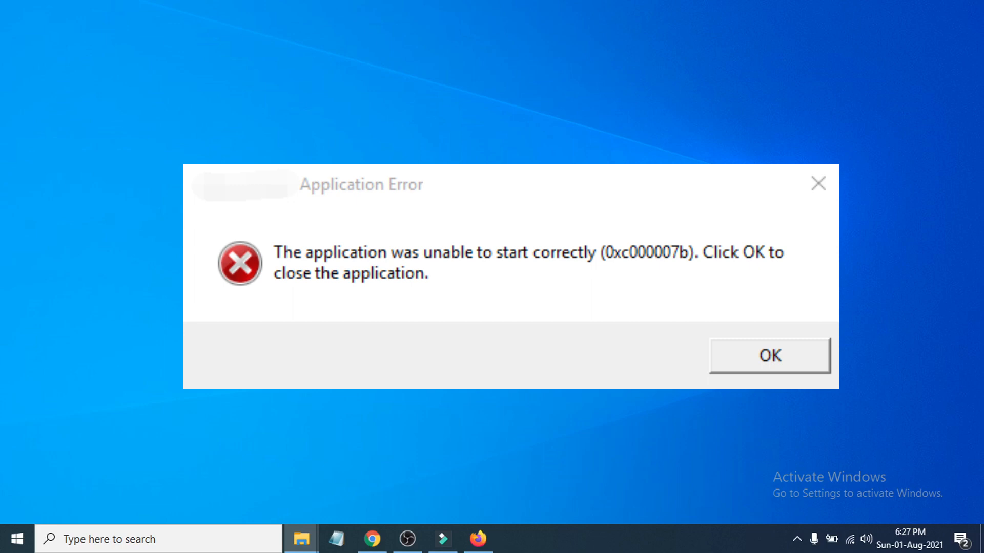
# Step: Dismiss the error message and search Windows for 'control Panel'
pyautogui.click(768, 356)
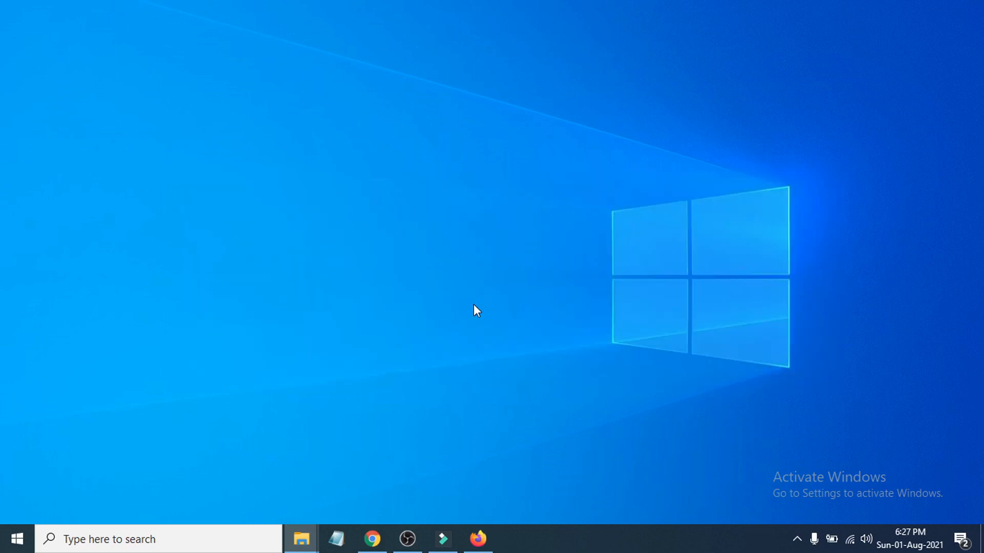
pyautogui.moveTo(154, 474)
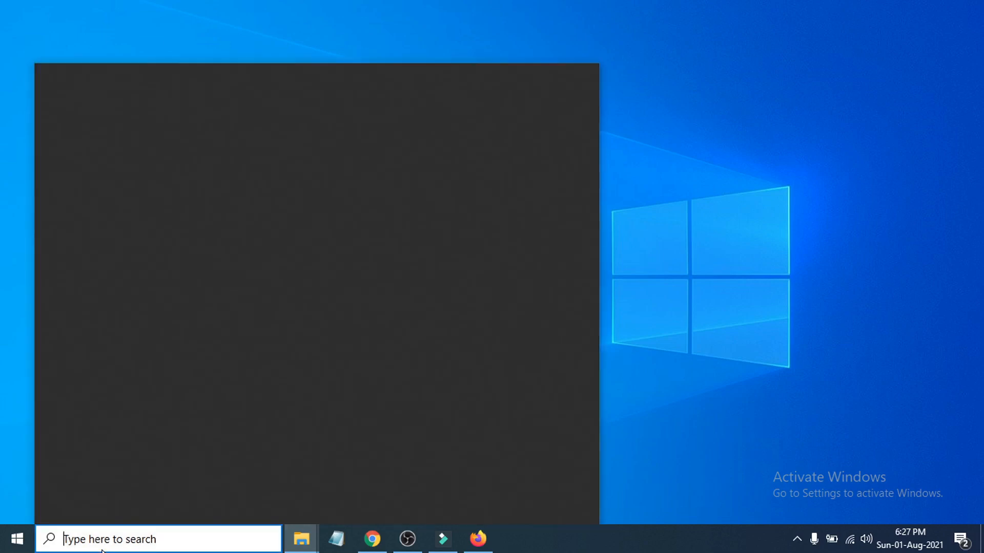
pyautogui.write('control')
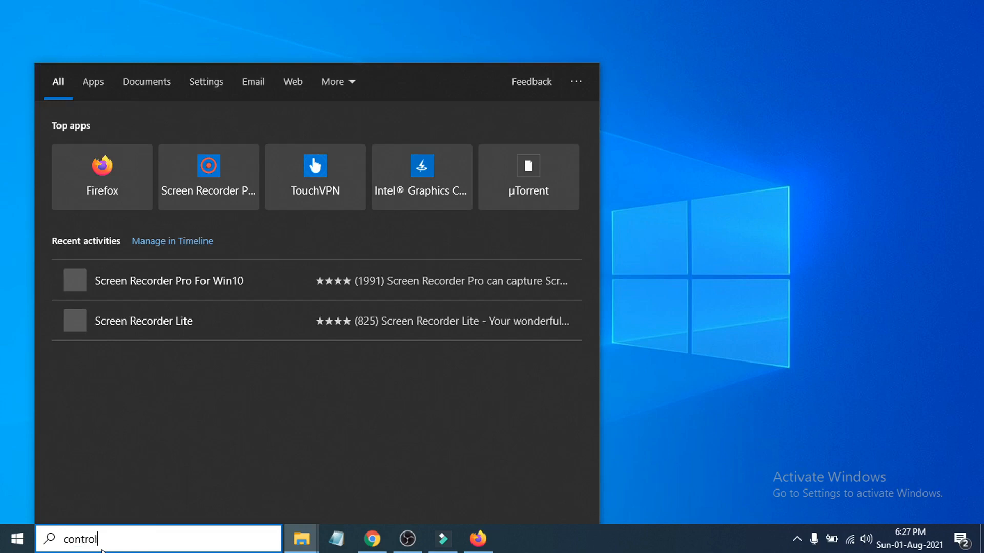
pyautogui.write('Panel')
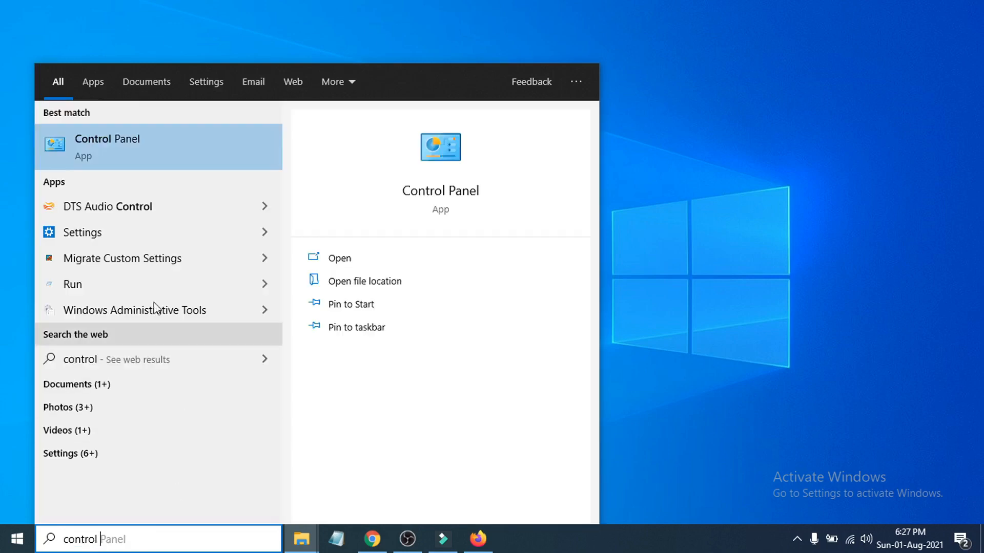
pyautogui.moveTo(121, 155)
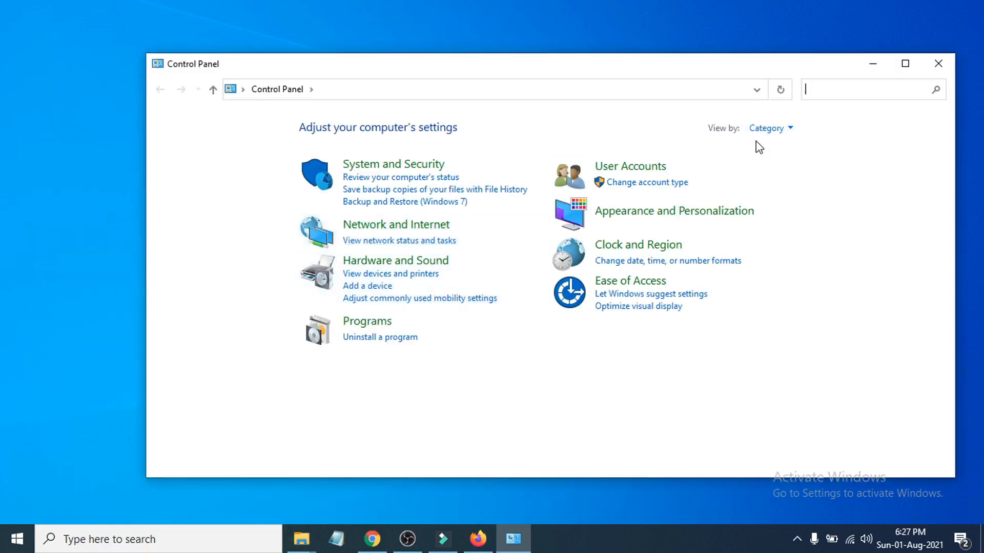
# Step: Open the Programs category from Control Panel's Category view
pyautogui.click(770, 128)
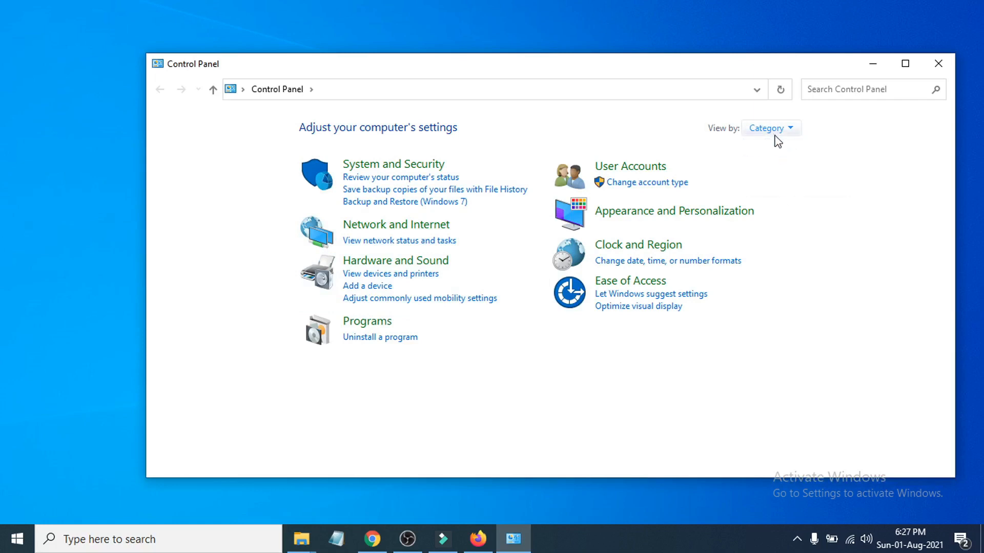
pyautogui.click(771, 128)
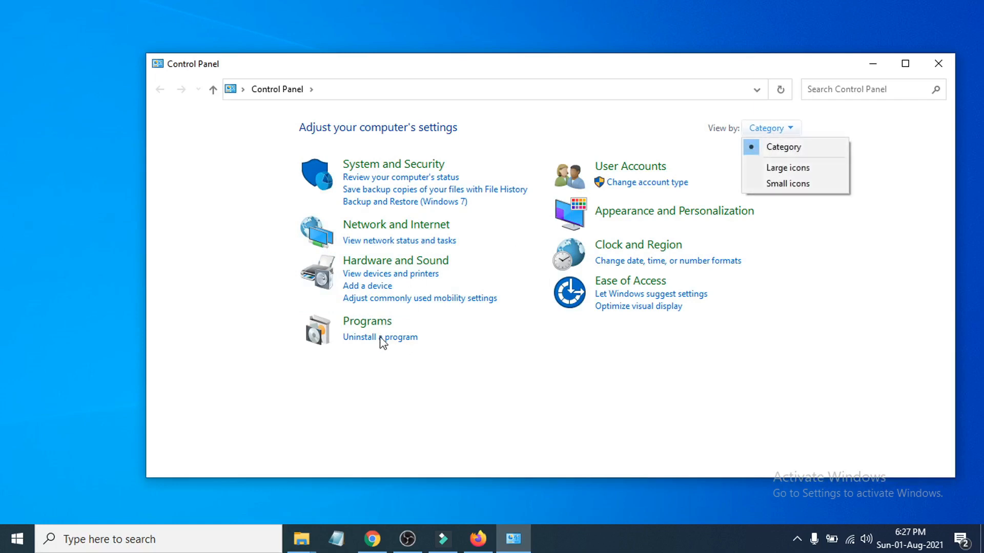
pyautogui.click(367, 320)
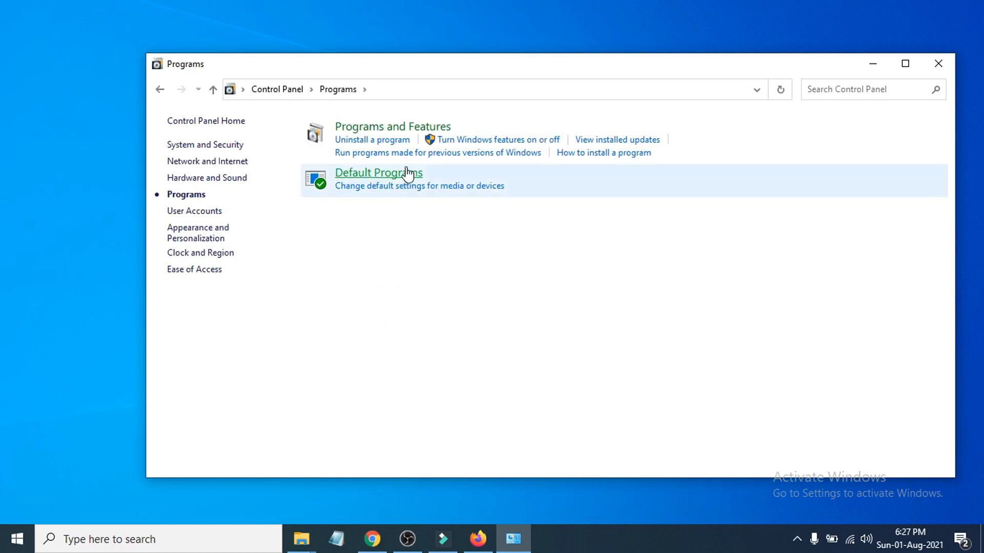
pyautogui.moveTo(441, 138)
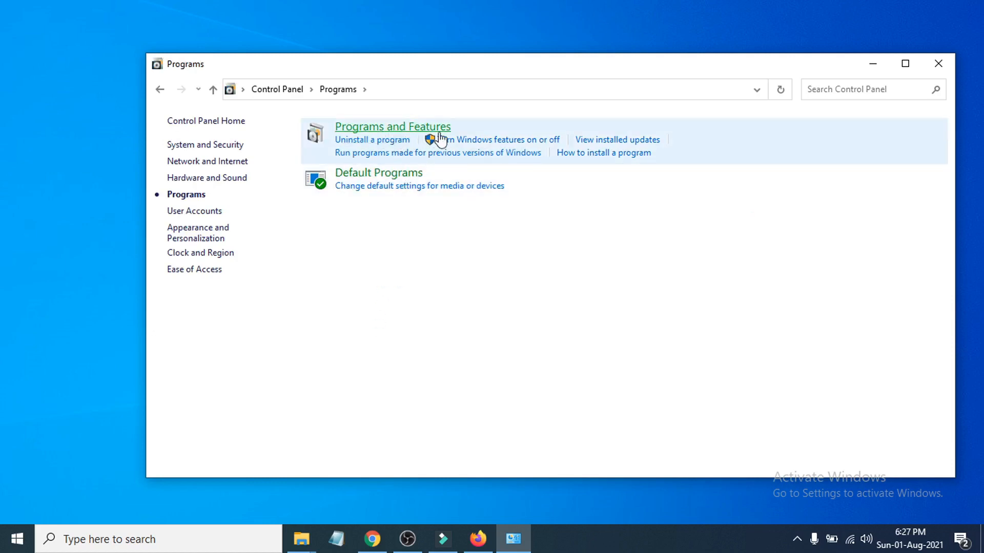
pyautogui.moveTo(475, 143)
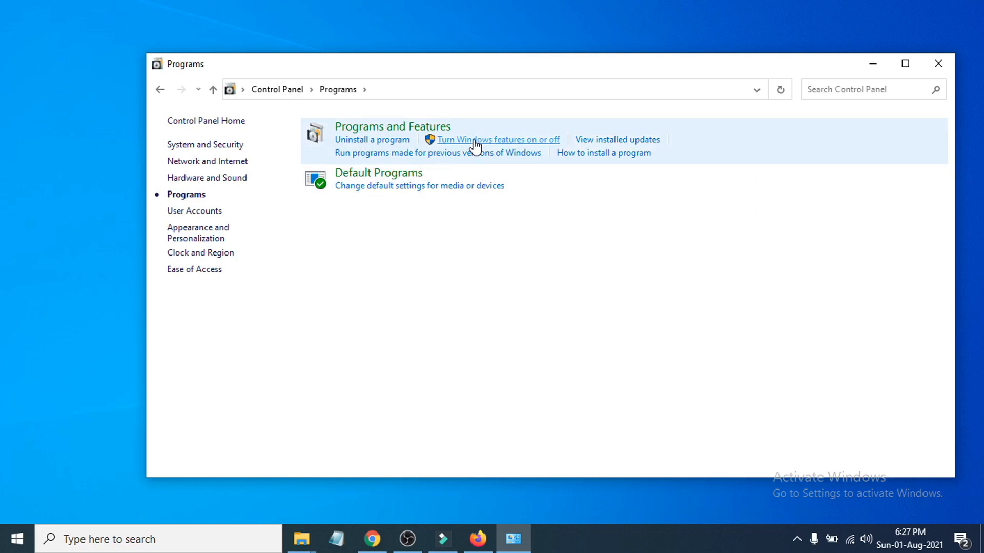
# Step: In 'Turn Windows features on or off', enable .NET Framework 4.8 Advanced Services alongside 3.5
pyautogui.click(498, 139)
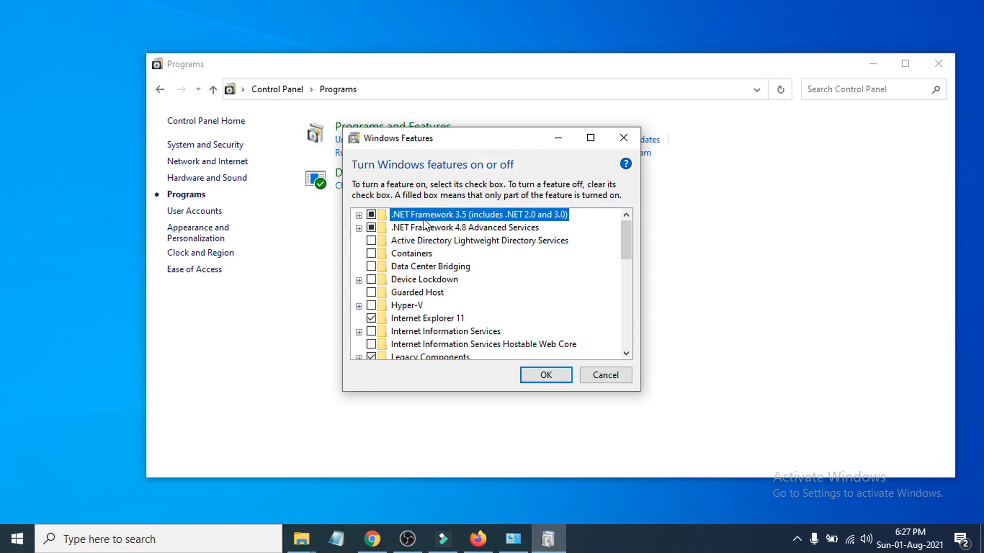
pyautogui.moveTo(457, 244)
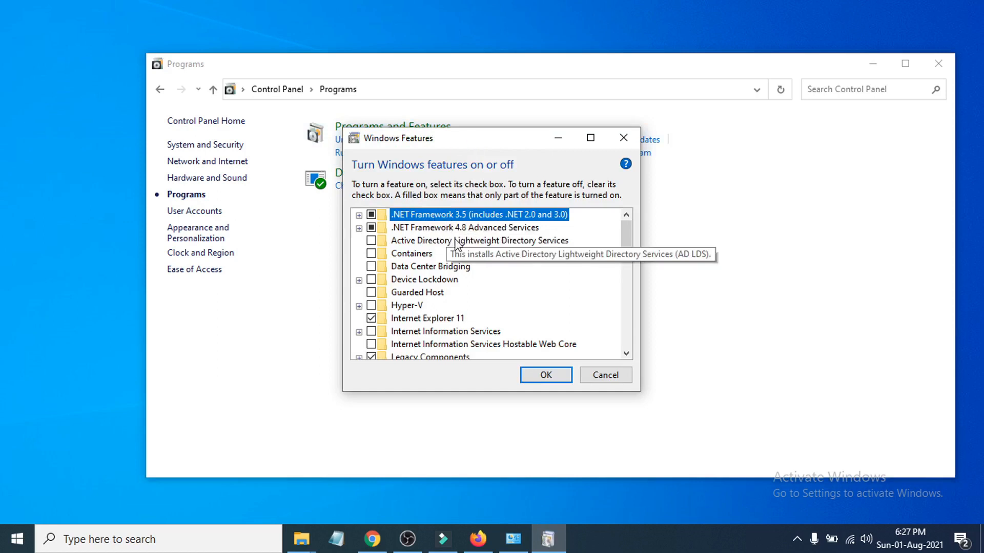
pyautogui.moveTo(421, 230)
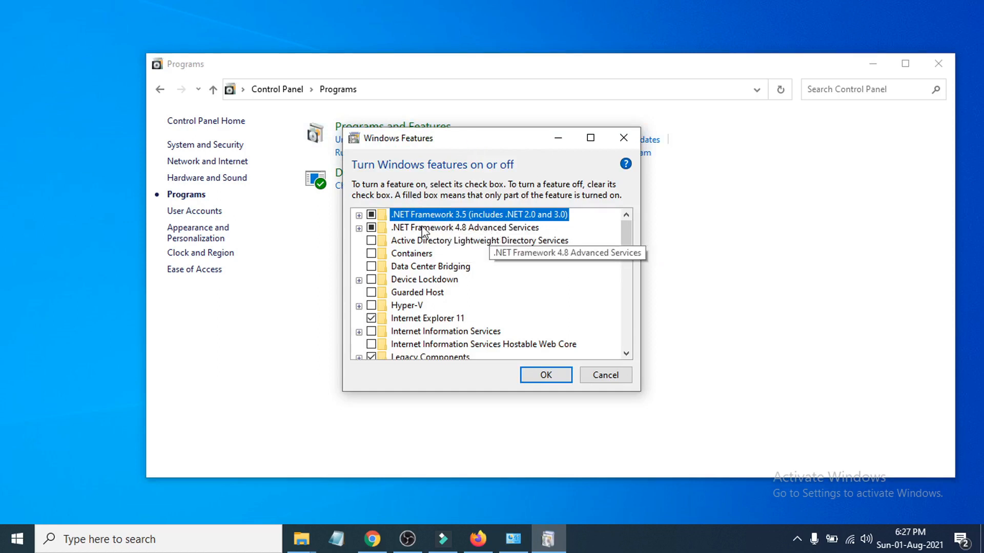
pyautogui.moveTo(379, 240)
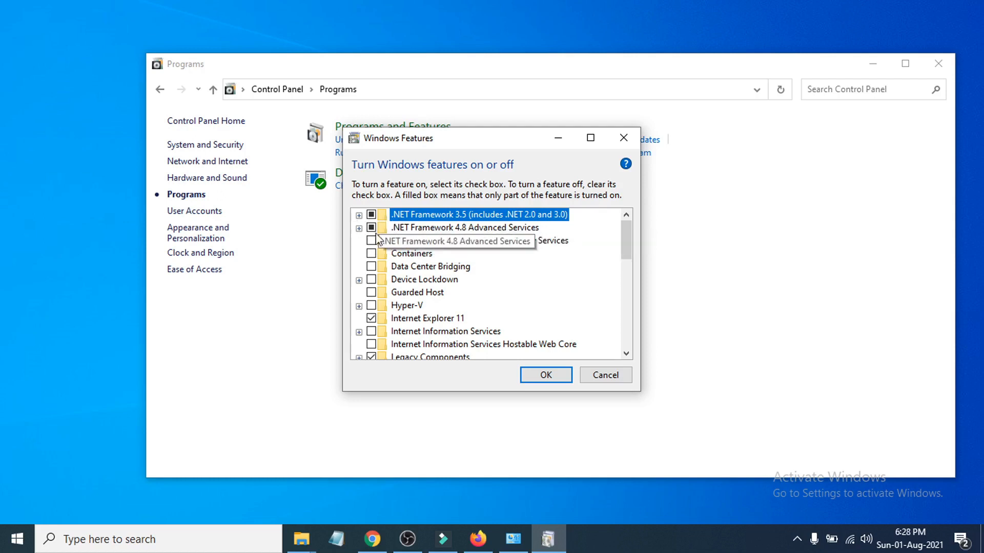
pyautogui.click(464, 228)
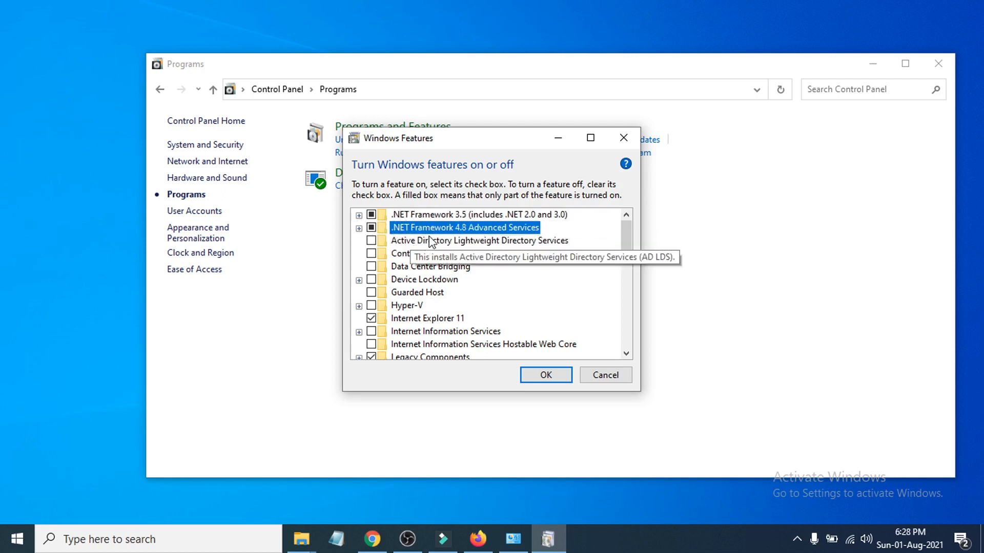
pyautogui.moveTo(446, 229)
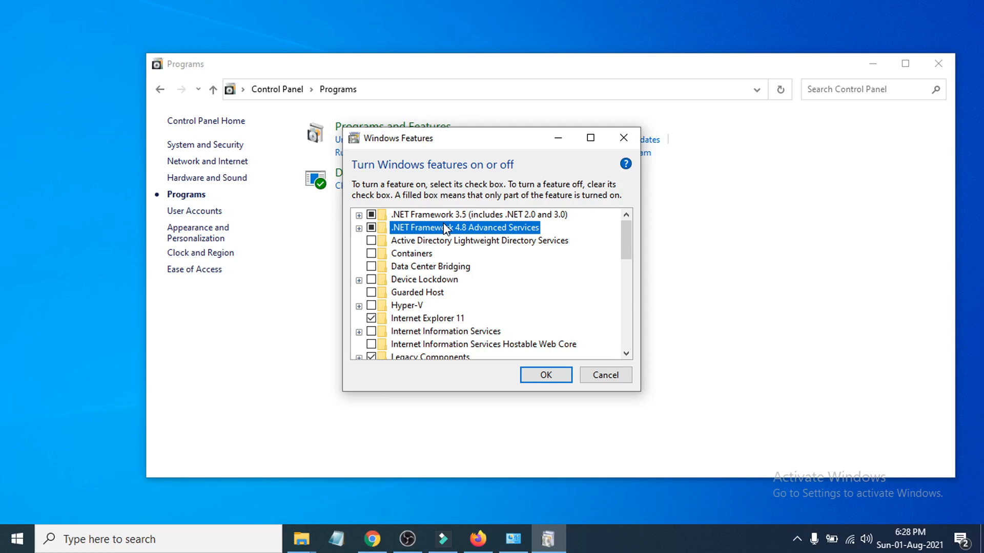
pyautogui.moveTo(458, 237)
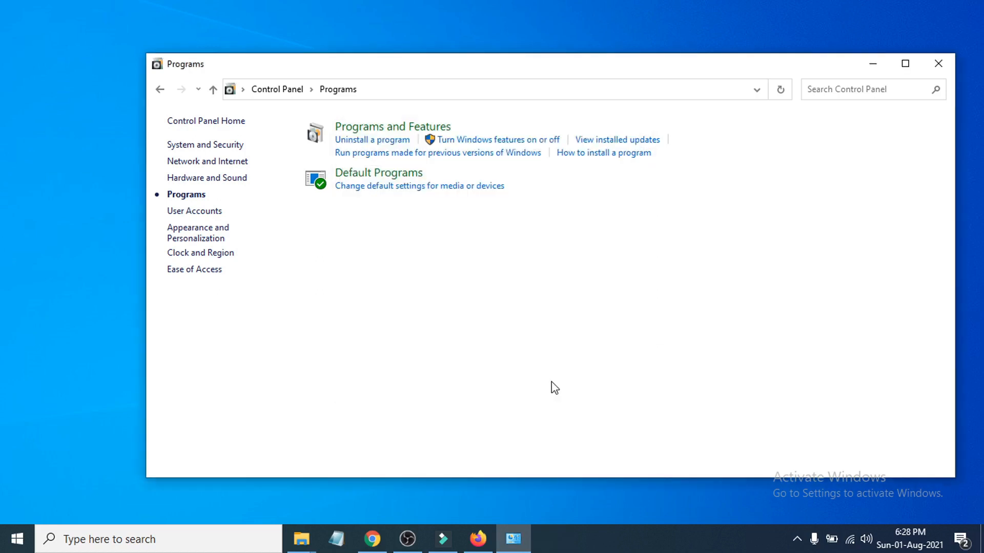
# Step: Let Windows Update download the missing .NET feature files, then launch the web browser
pyautogui.click(498, 139)
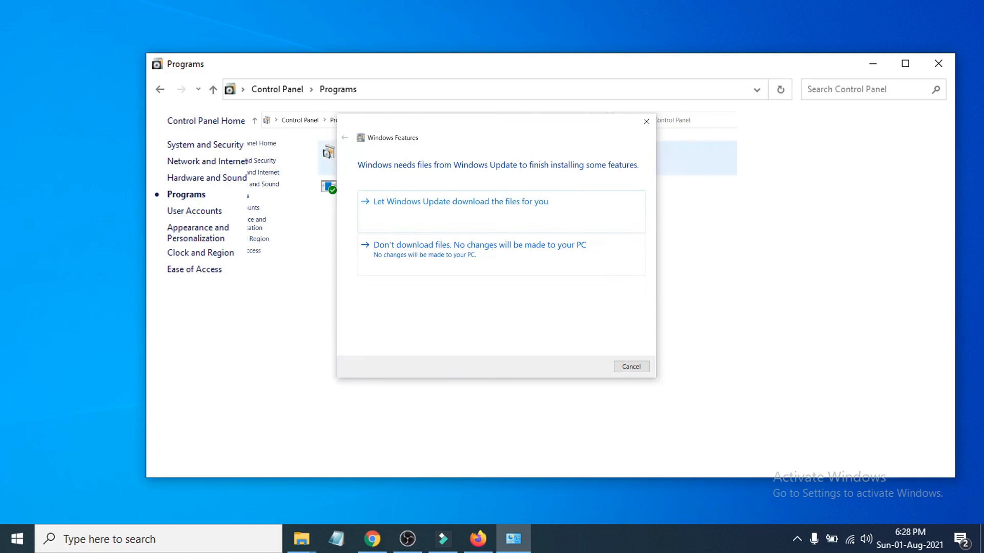
pyautogui.click(460, 201)
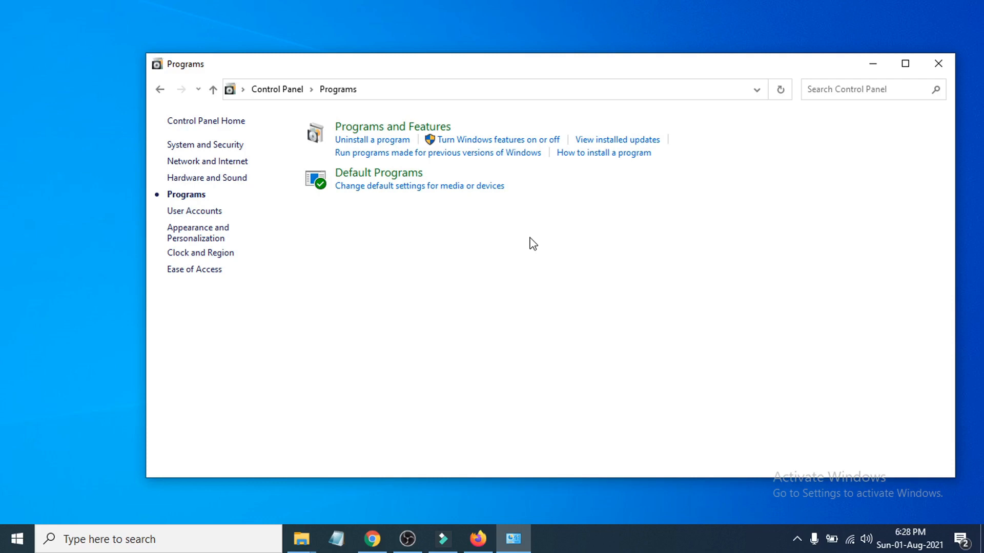
pyautogui.moveTo(937, 63)
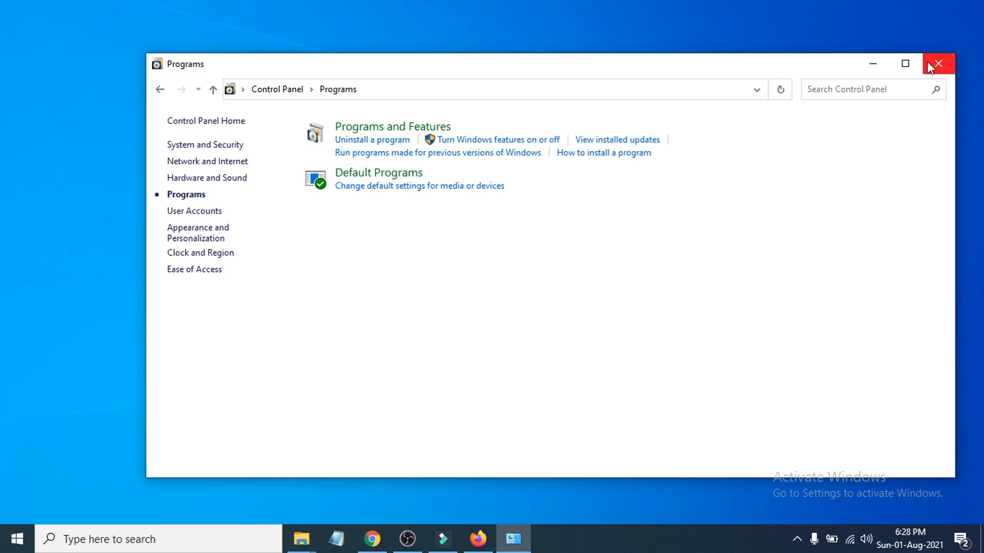
pyautogui.click(939, 64)
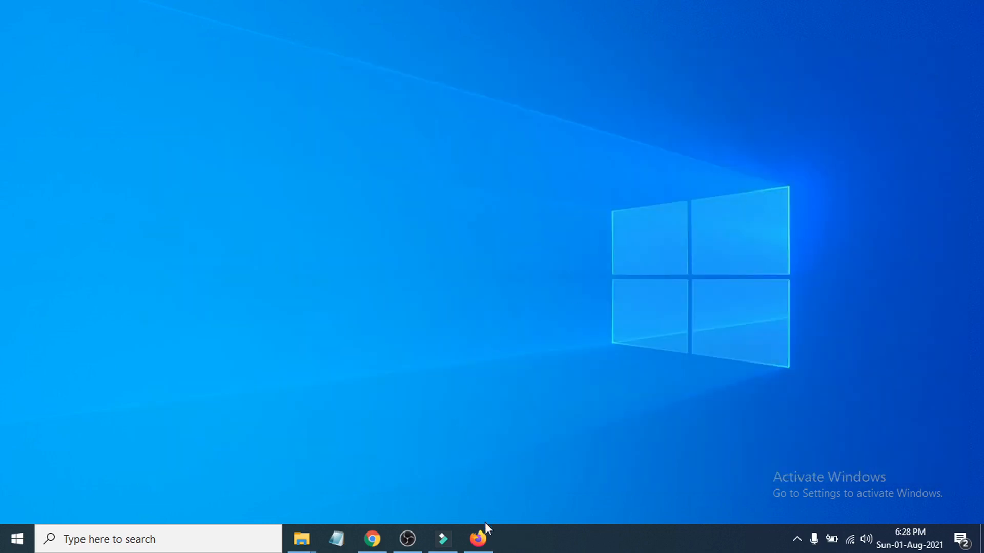
# Step: Select the Firefox search query to look up 'directx runtime end user'
pyautogui.click(479, 539)
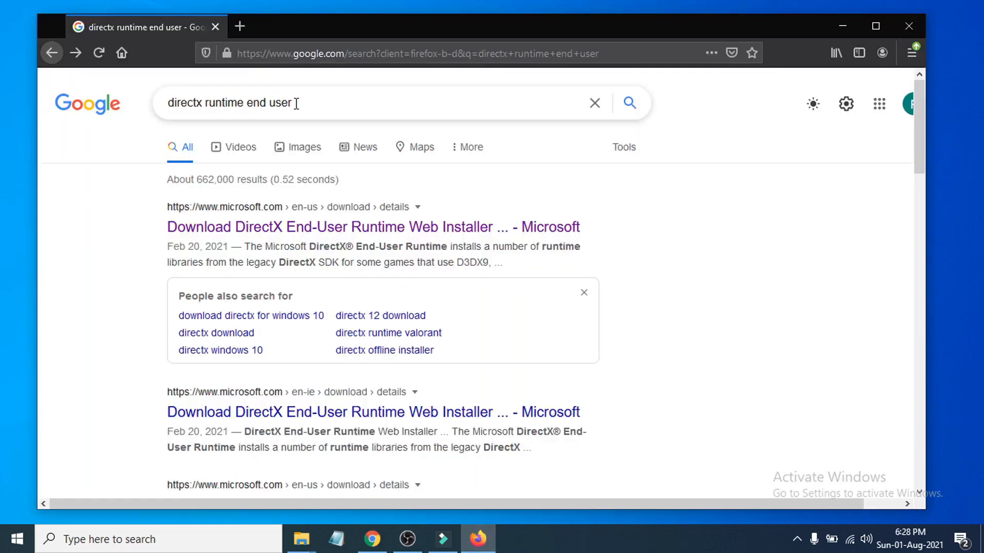
pyautogui.tripleClick(232, 103)
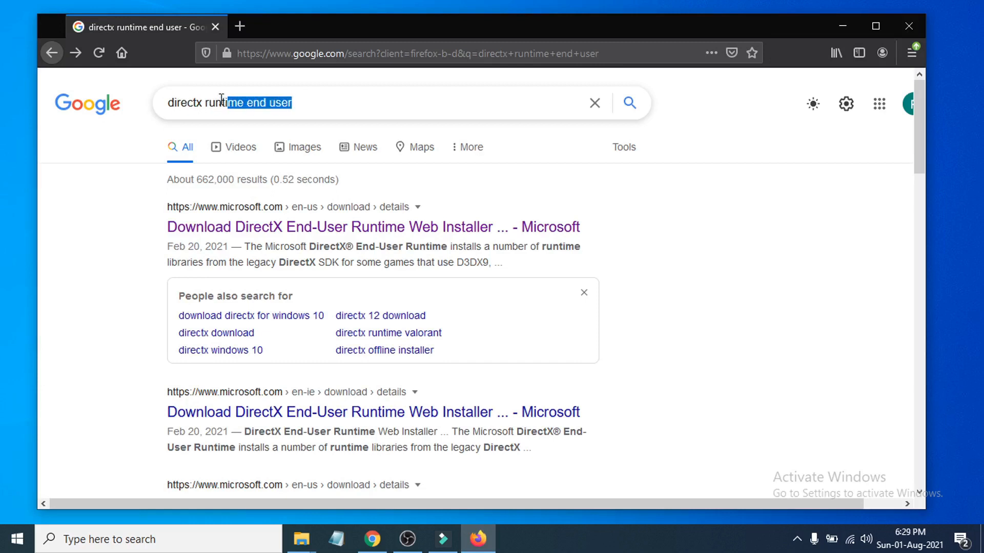
pyautogui.moveTo(235, 234)
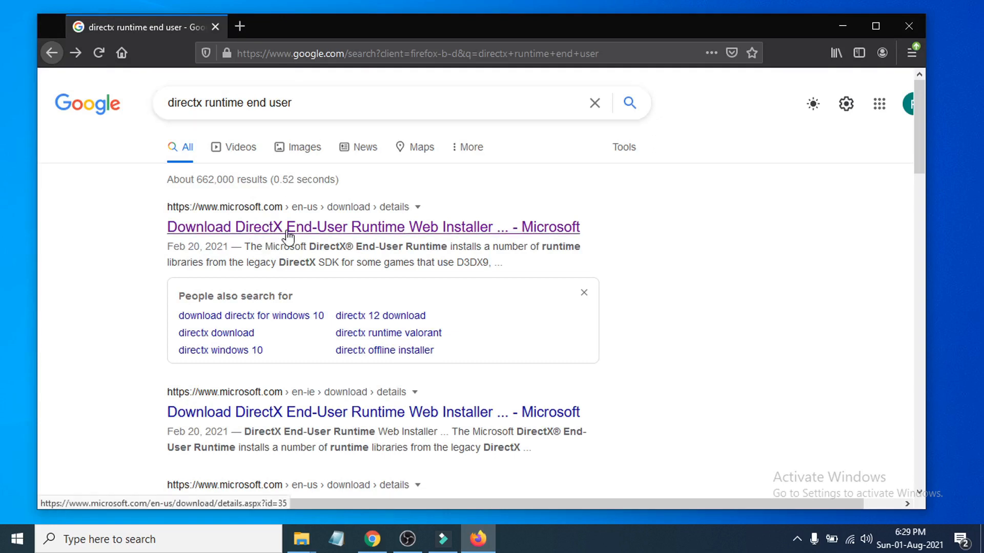
pyautogui.moveTo(321, 232)
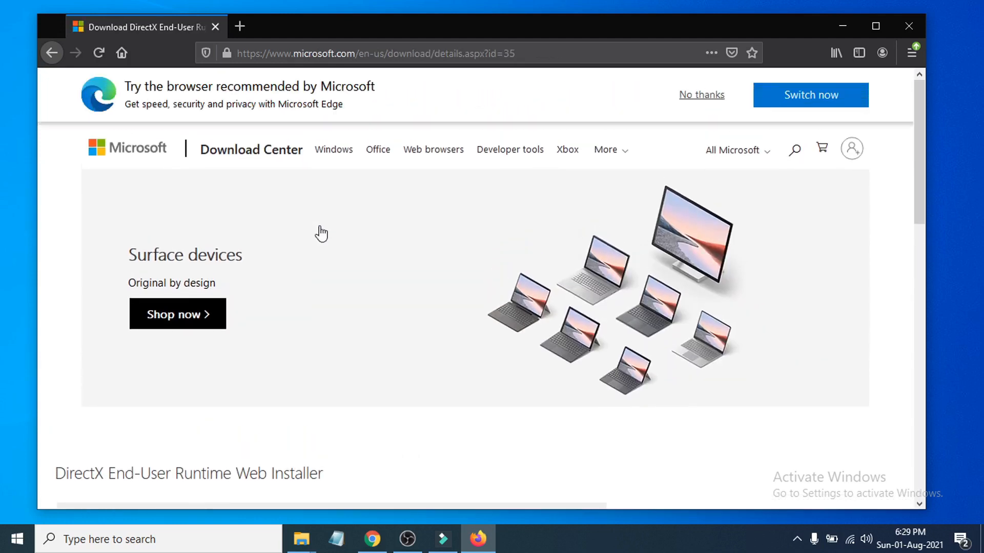
# Step: Download and save dxwebsetup.exe from Microsoft Download Center and show it in Firefox downloads
pyautogui.scroll(-3)
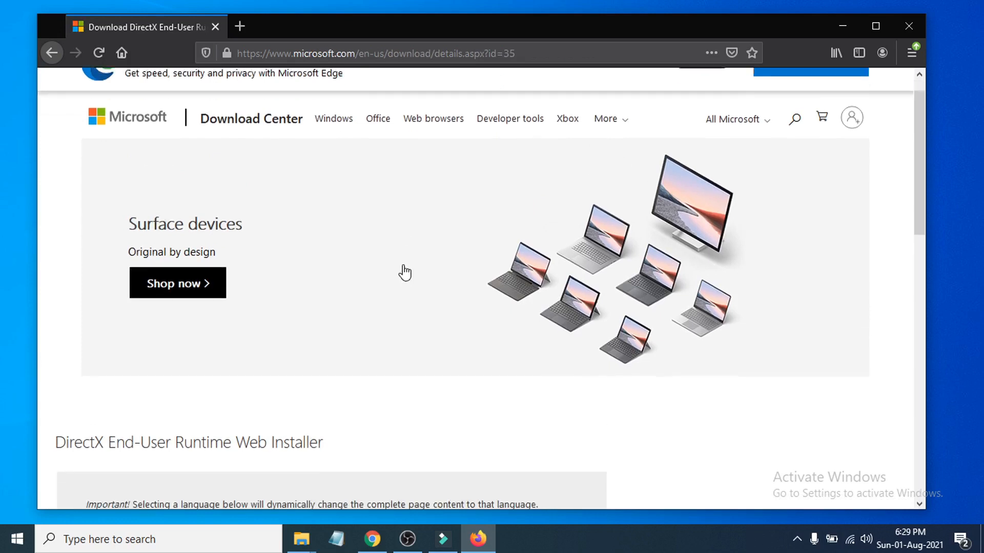
pyautogui.scroll(-3)
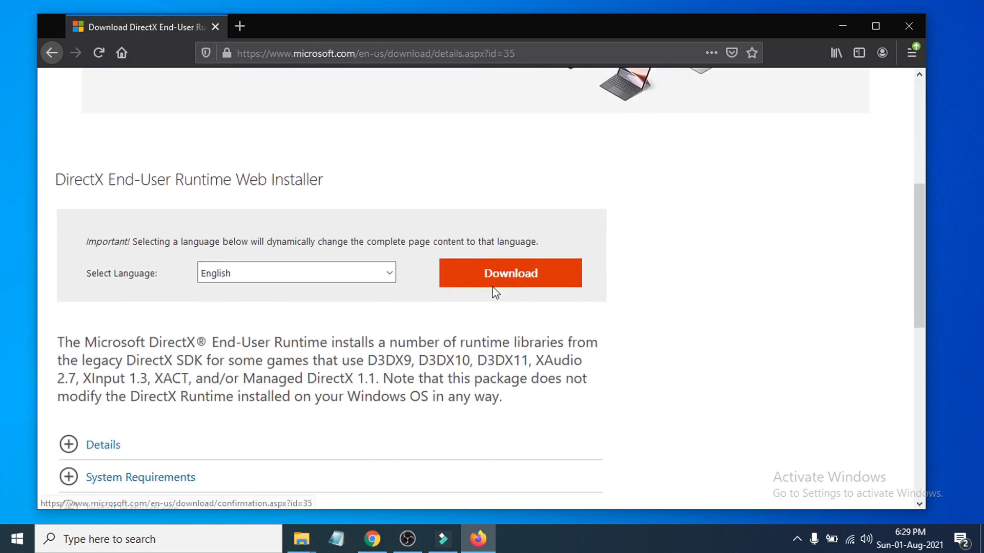
pyautogui.click(509, 272)
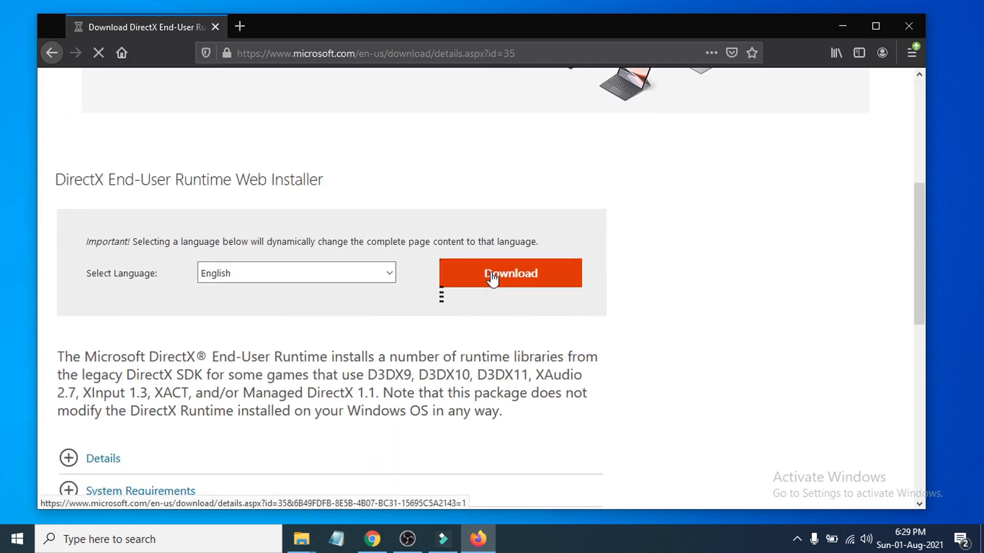
pyautogui.click(510, 273)
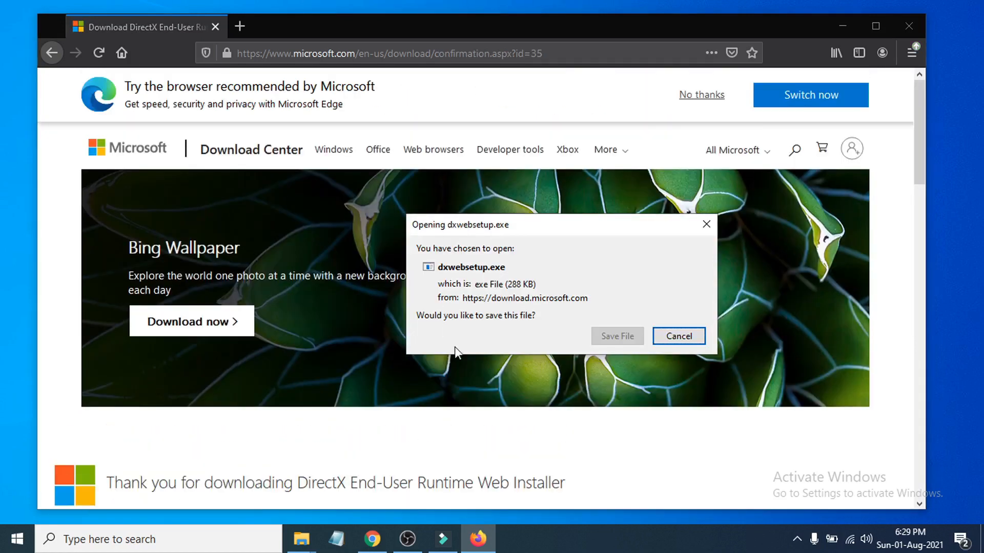
pyautogui.moveTo(440, 331)
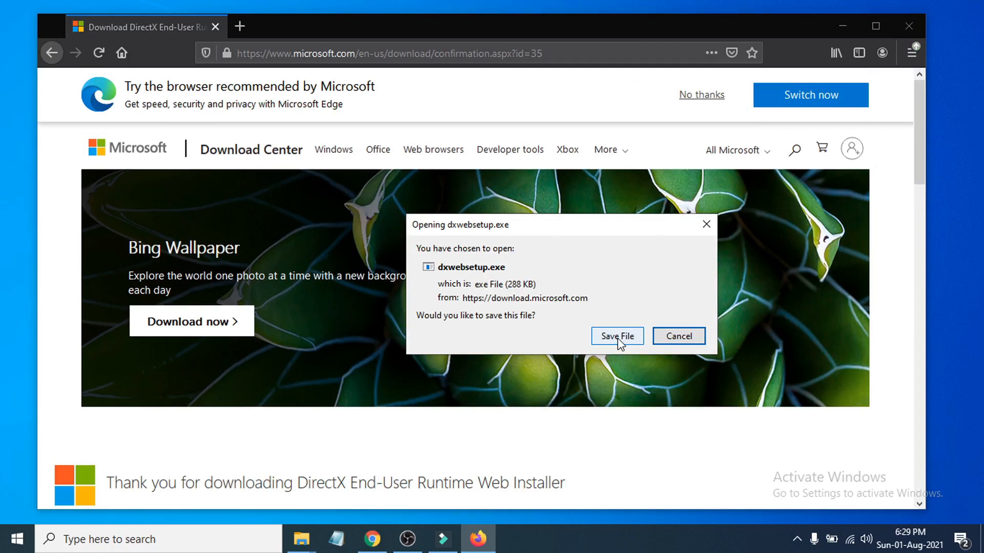
pyautogui.click(616, 336)
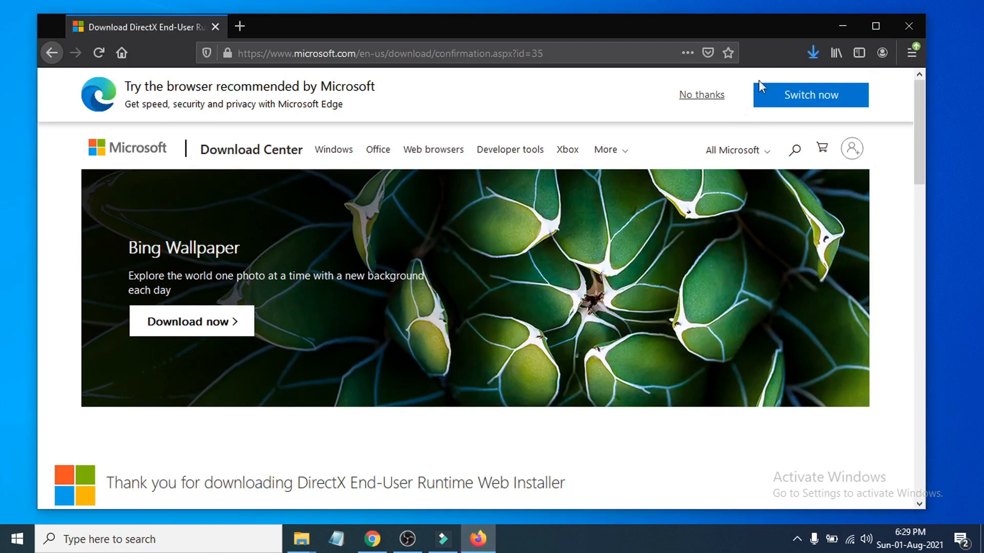
pyautogui.click(811, 52)
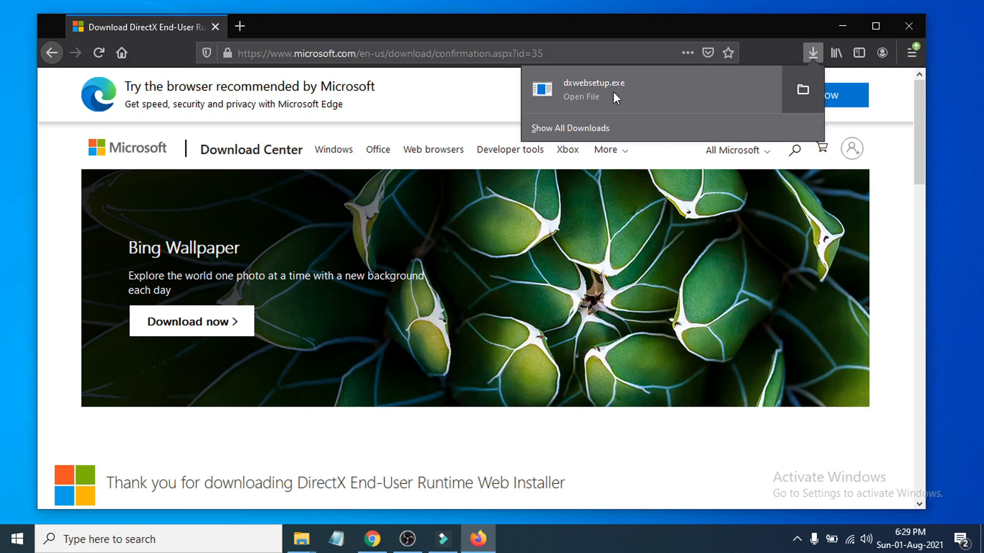
# Step: Run dxwebsetup.exe, accept the license, decline the Bing Bar, install the components and finish
pyautogui.click(580, 97)
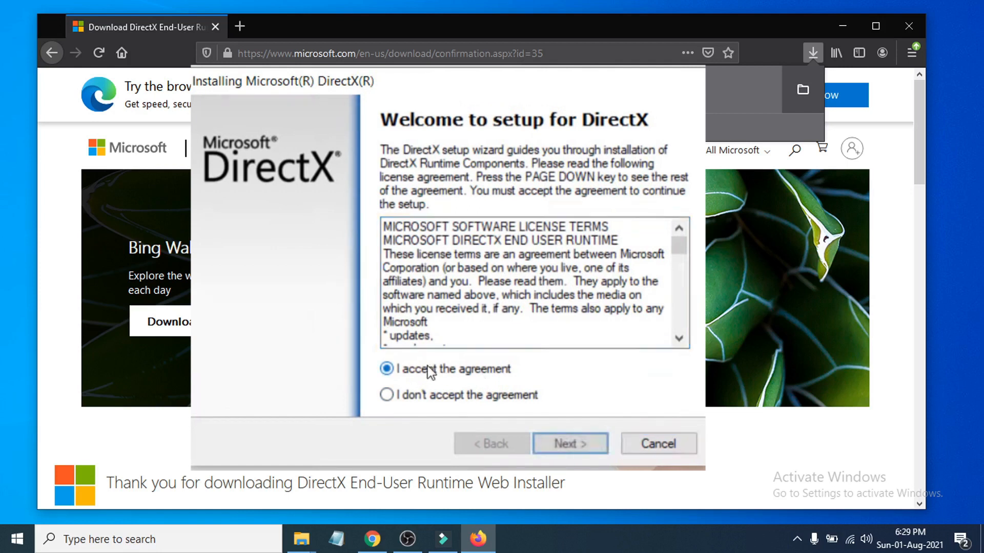
pyautogui.click(568, 444)
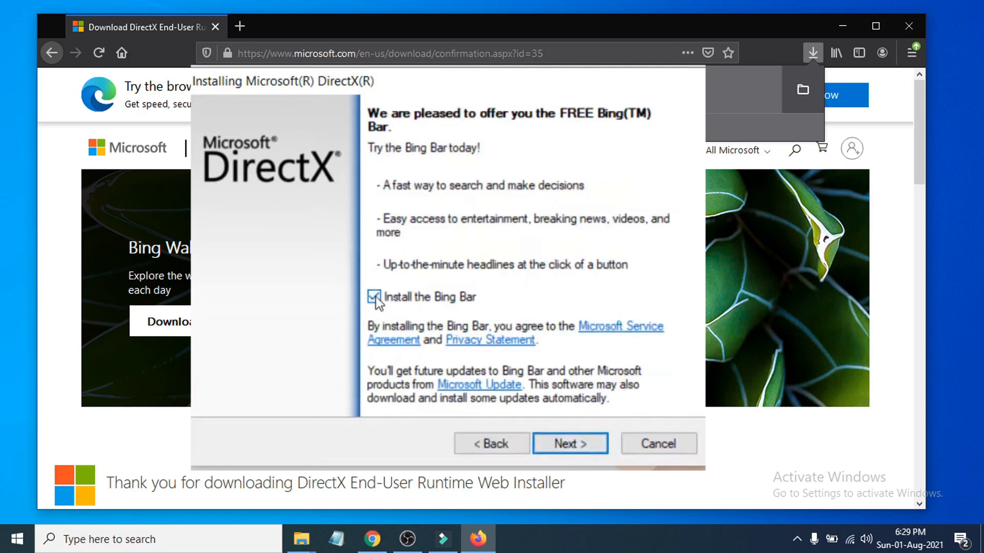
pyautogui.click(374, 297)
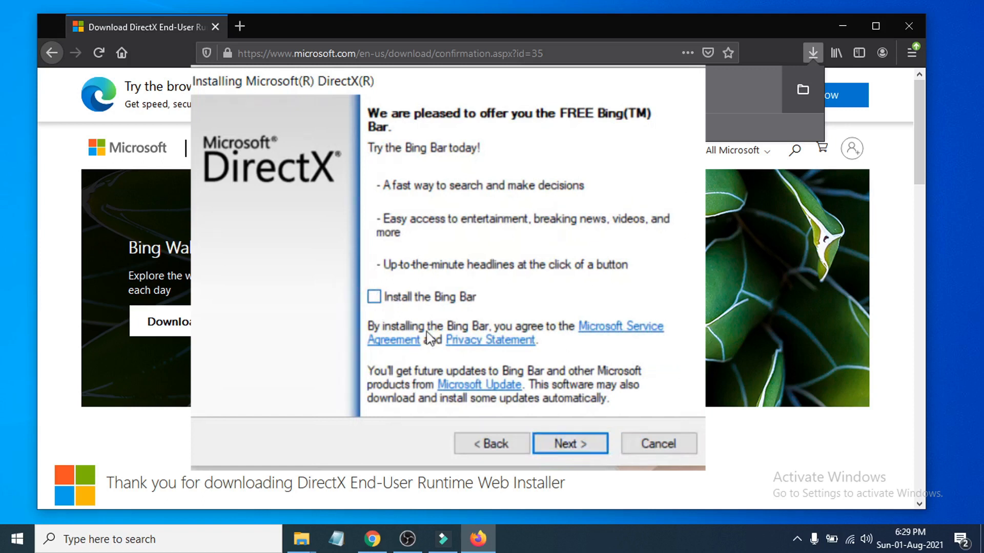
pyautogui.moveTo(568, 444)
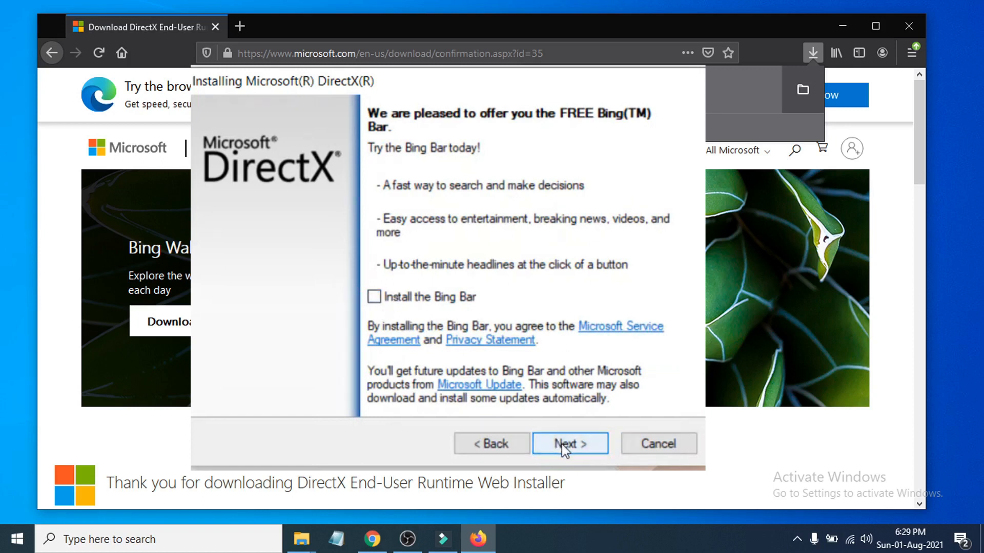
pyautogui.click(569, 443)
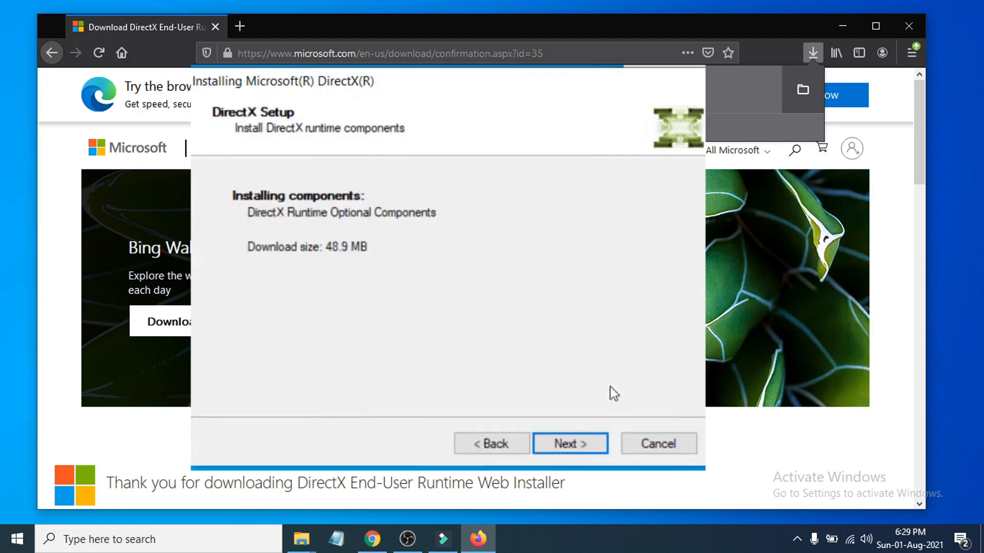
pyautogui.click(568, 444)
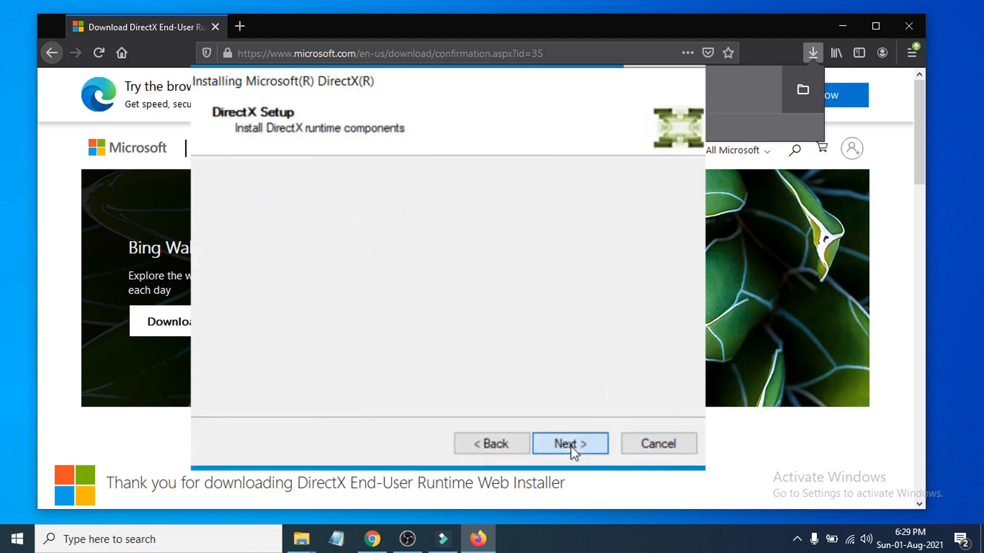
pyautogui.click(570, 444)
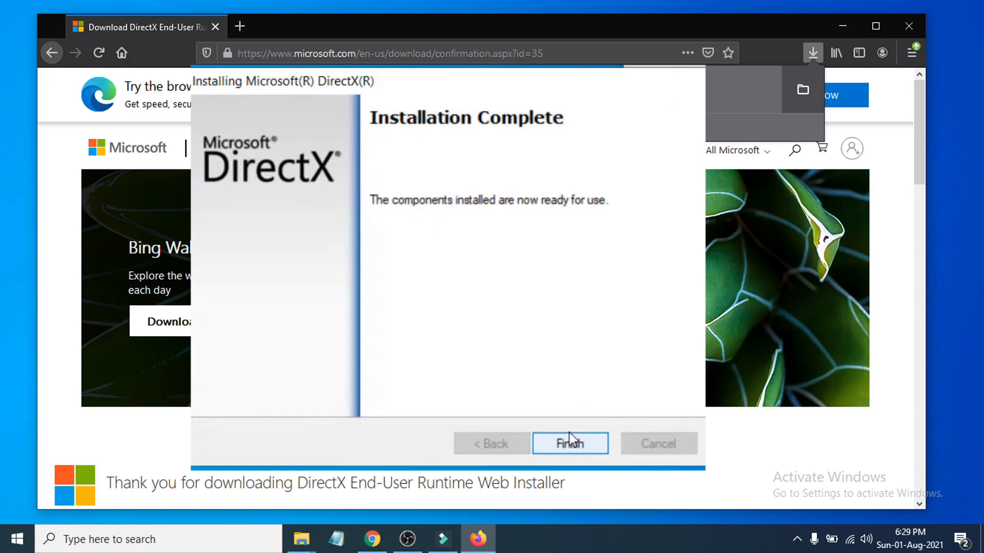
pyautogui.moveTo(589, 384)
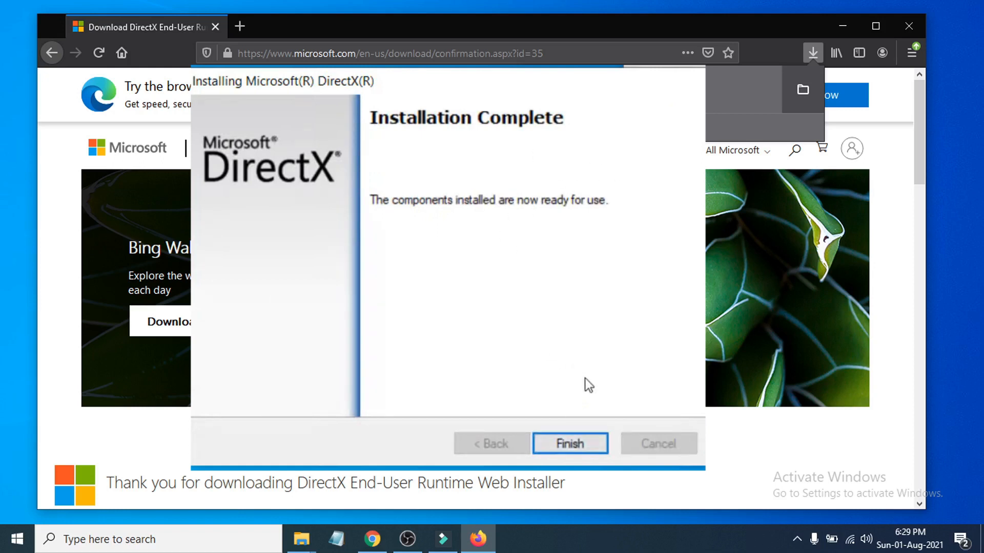
pyautogui.click(569, 443)
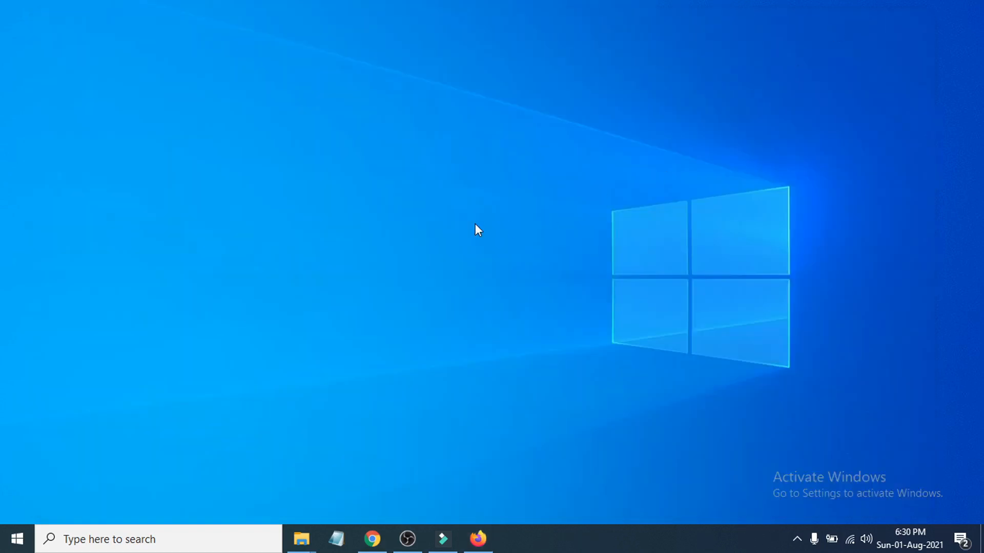
pyautogui.moveTo(463, 223)
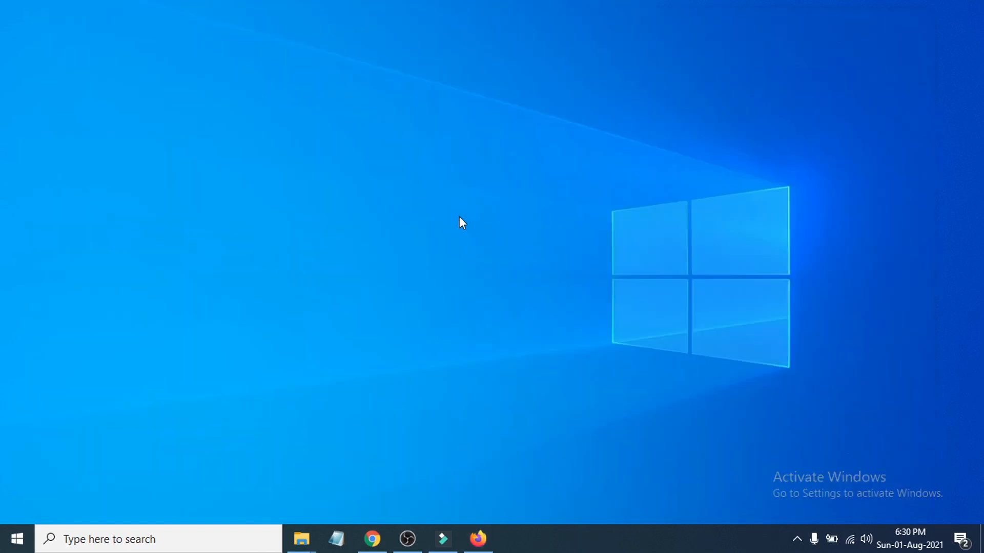